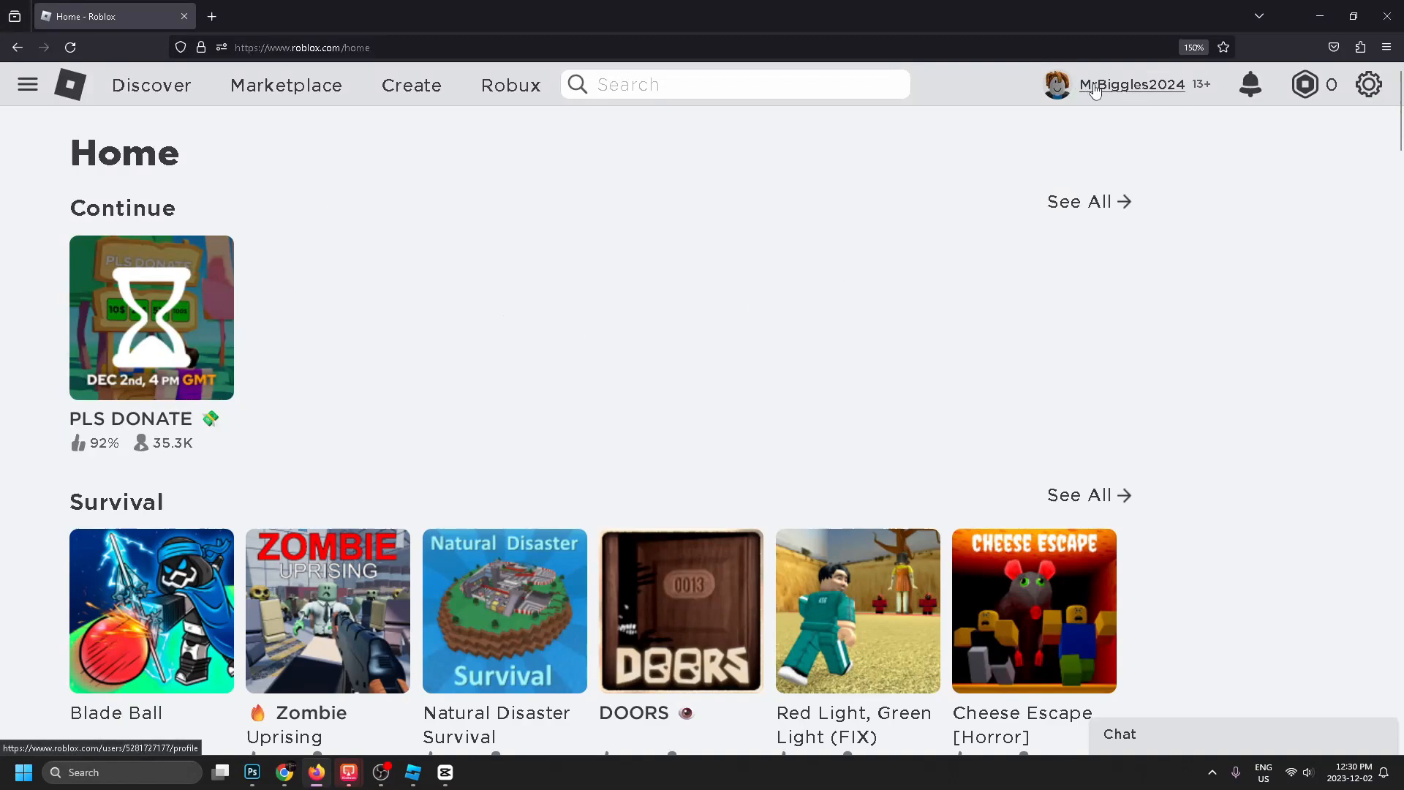
Open the Creator Hub from the Create link in the Roblox top navigation
click(411, 86)
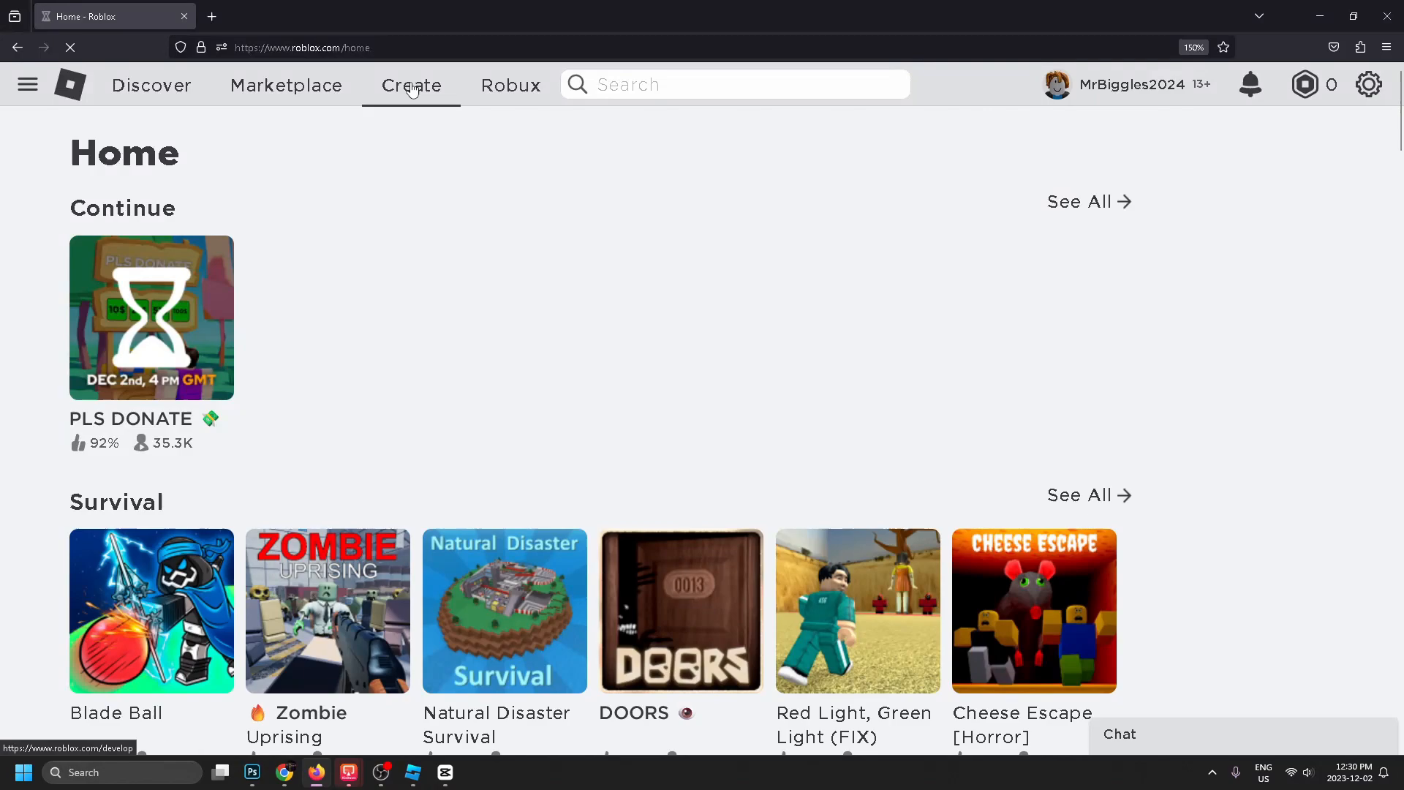
click(411, 85)
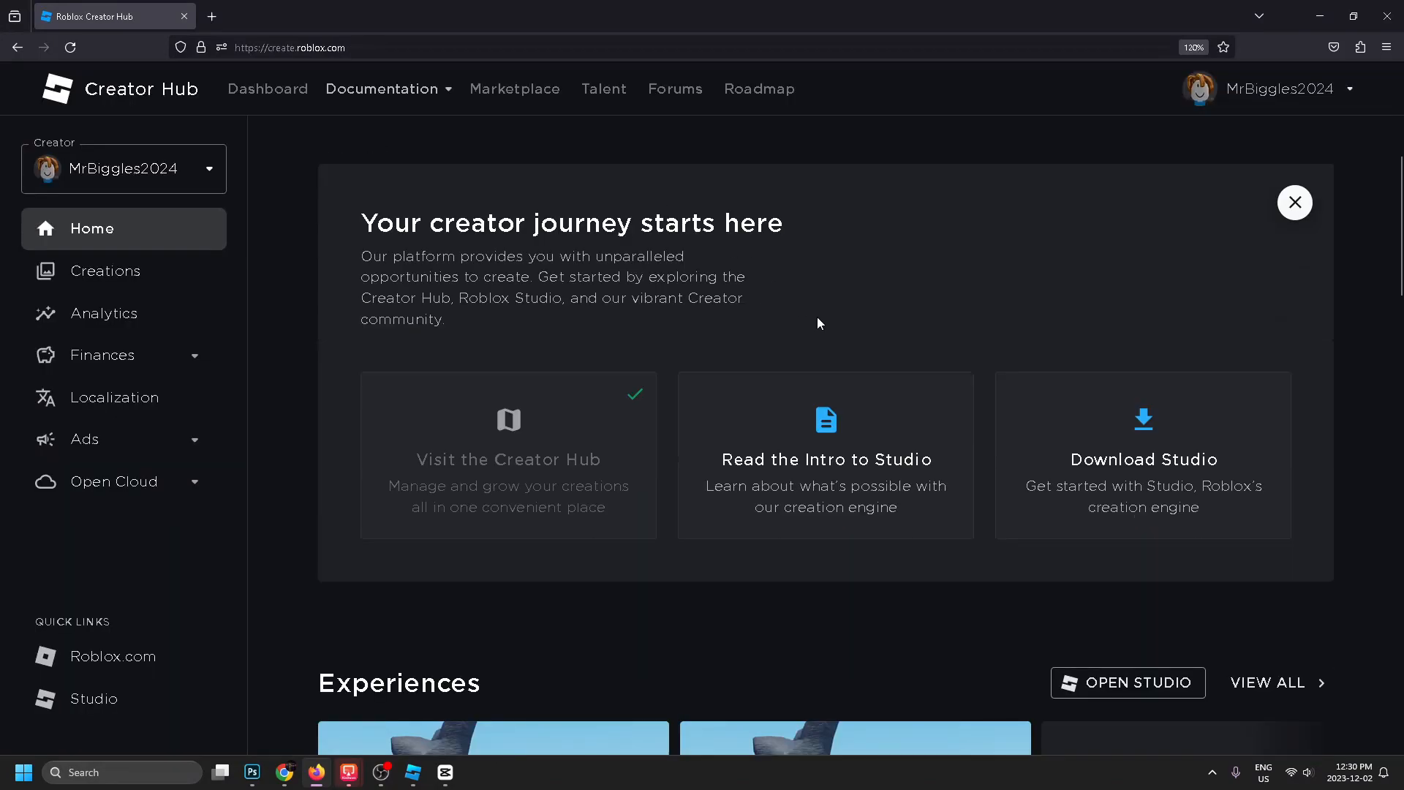
Scroll down to the Experiences grid showing Car and MrBiggles2024's Place
scroll(down, 3)
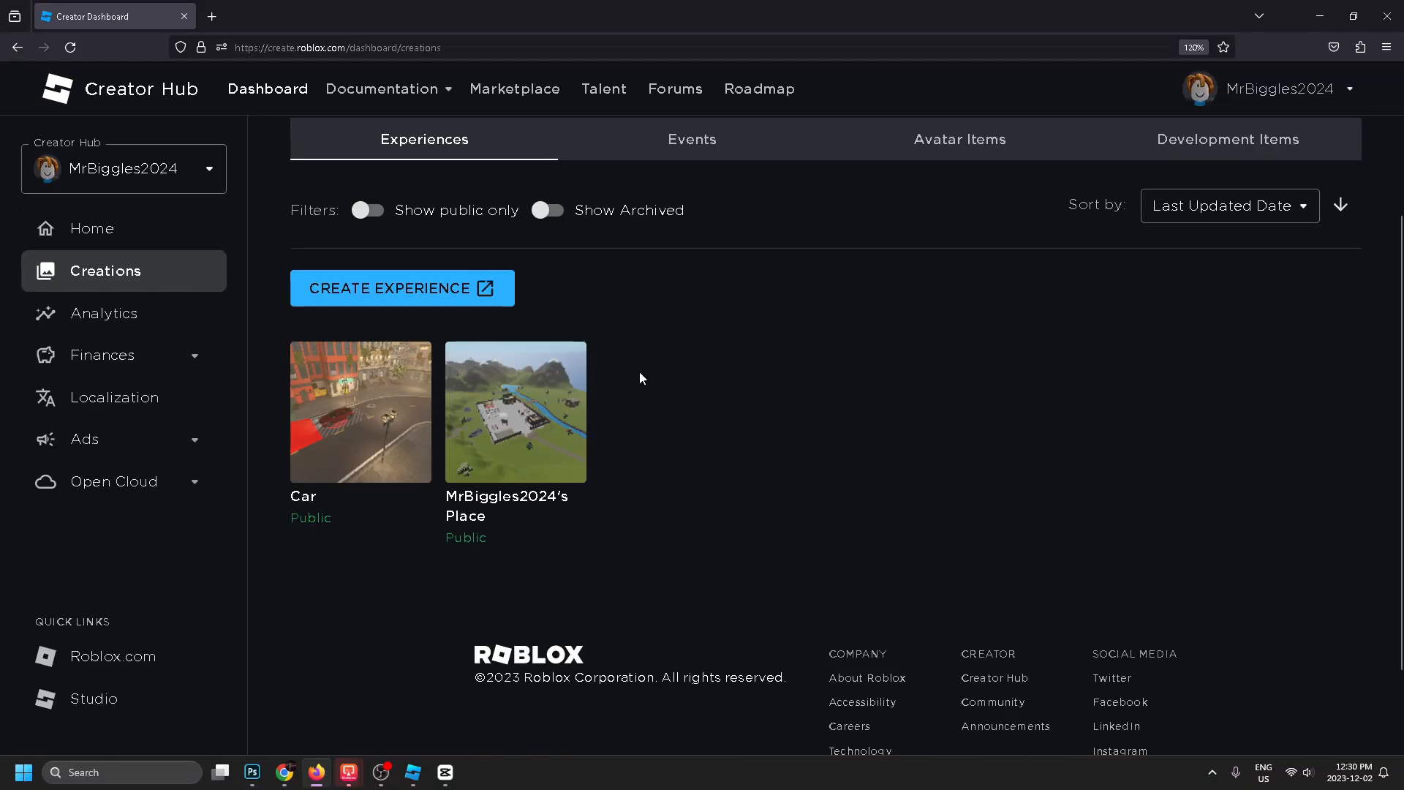
mouse_move(689, 425)
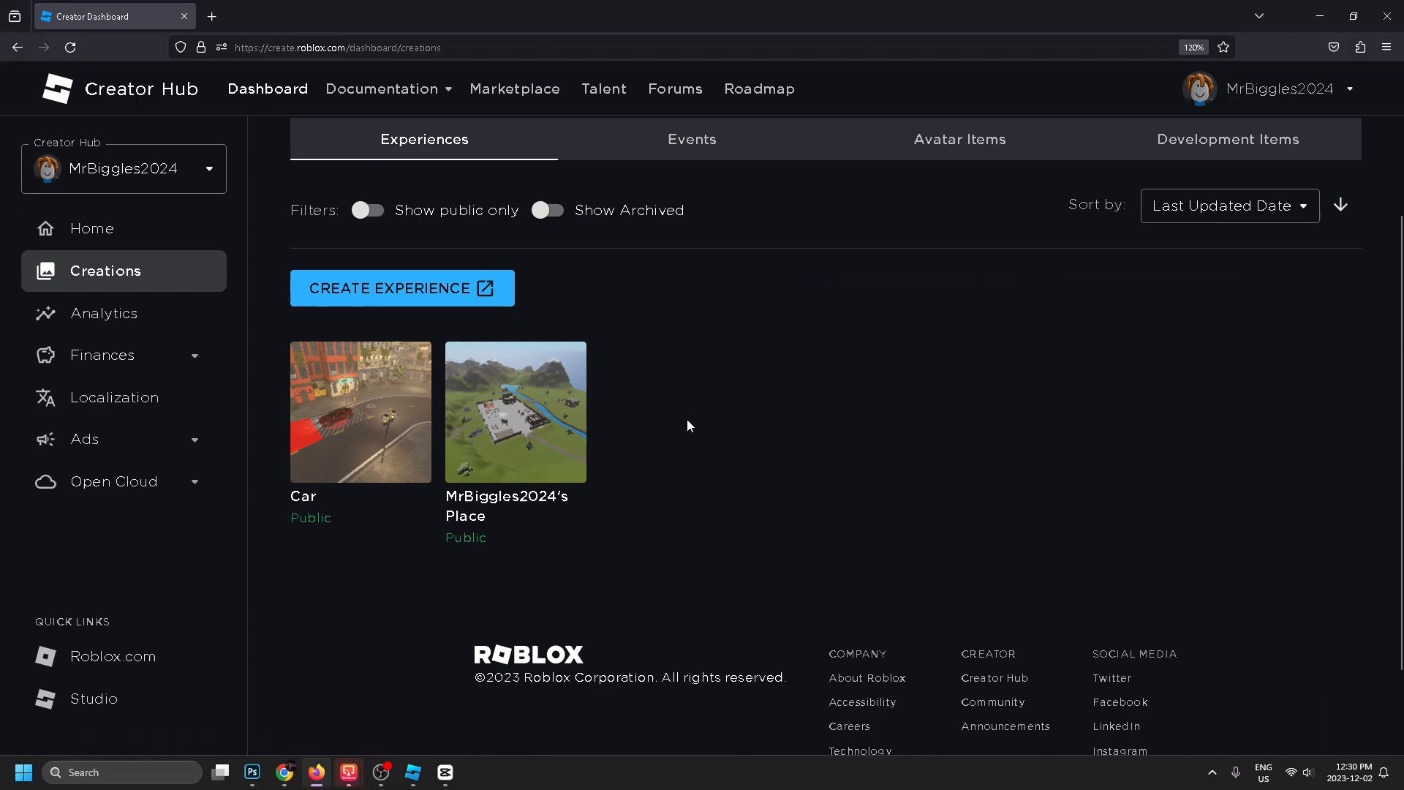
mouse_move(361, 484)
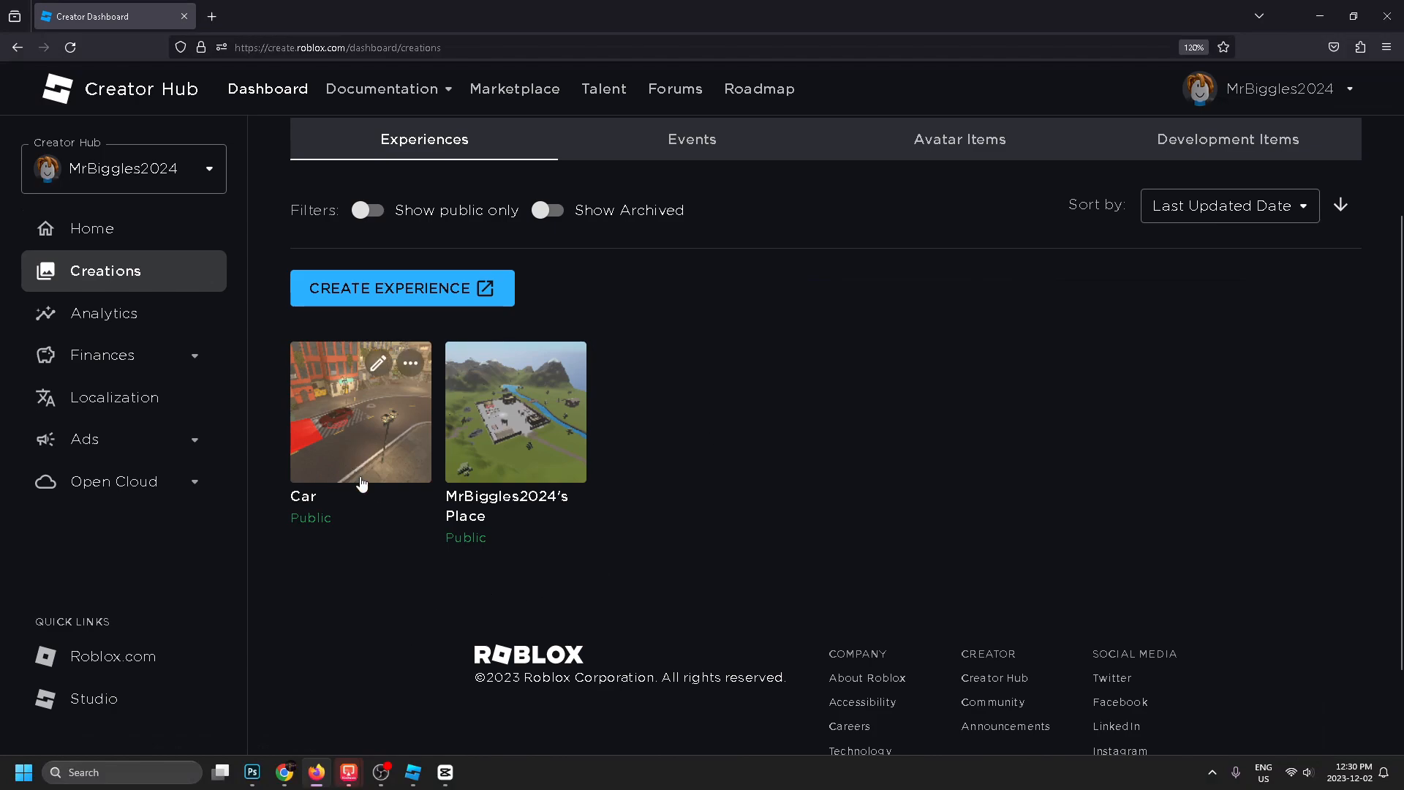
mouse_move(330, 525)
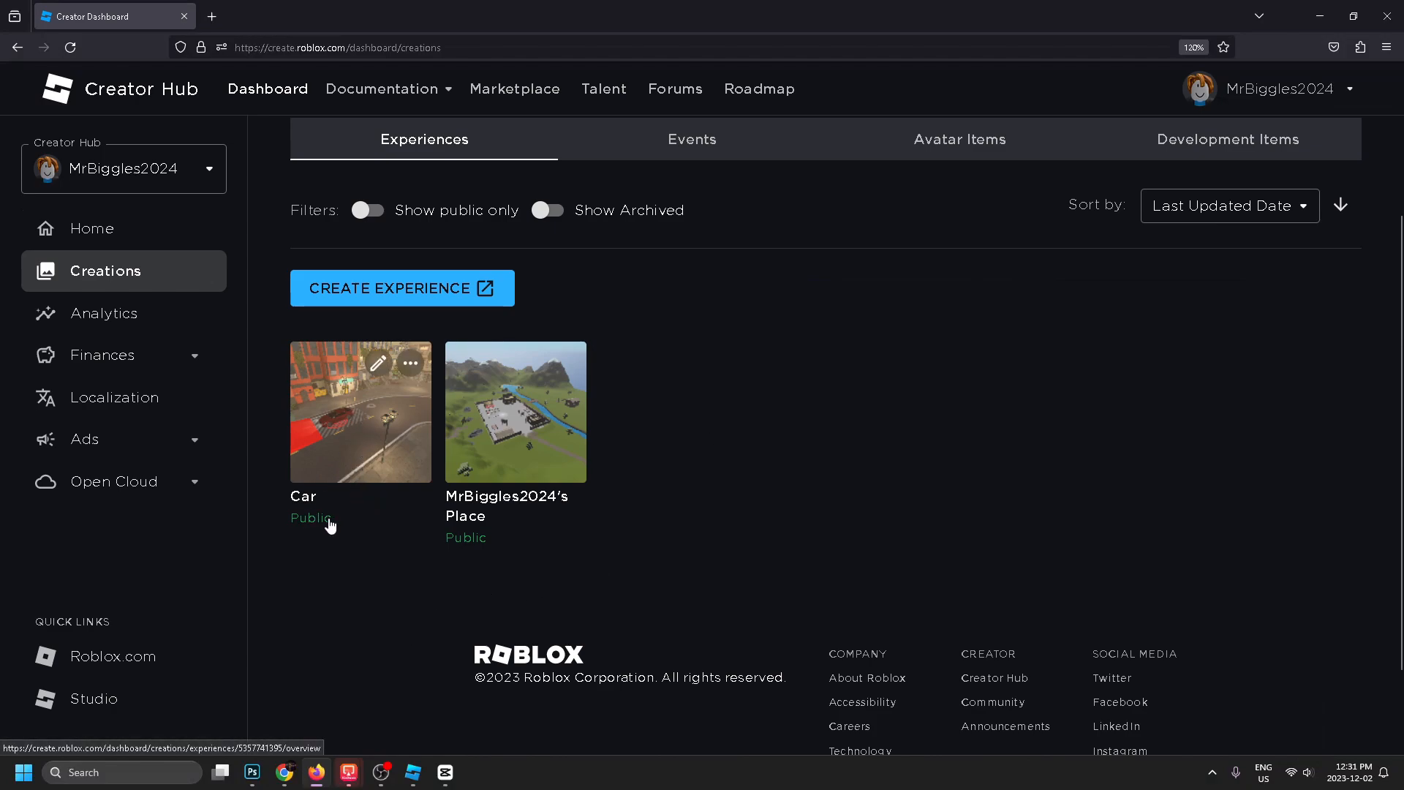
mouse_move(411, 364)
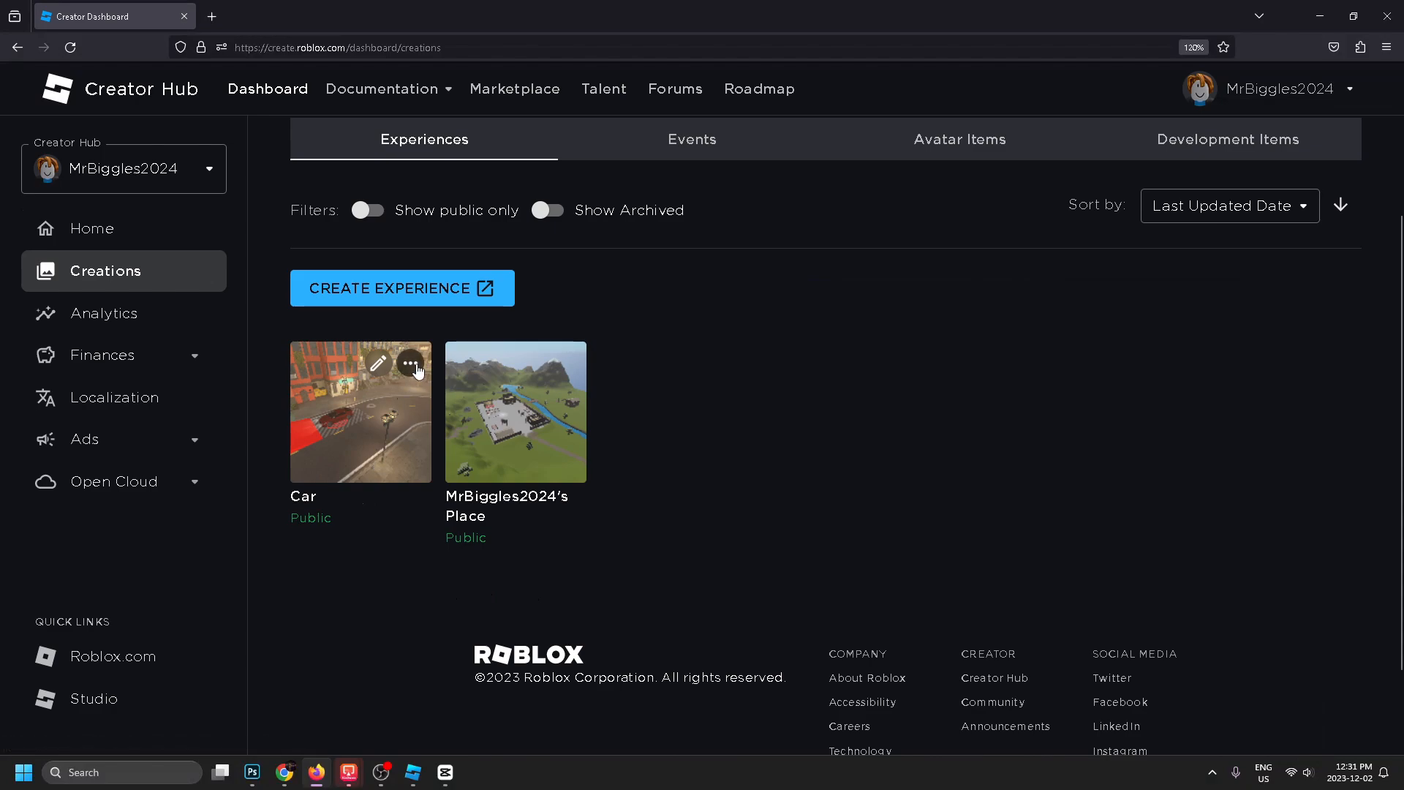
Make the Car experience private from its tile menu and confirm
click(412, 364)
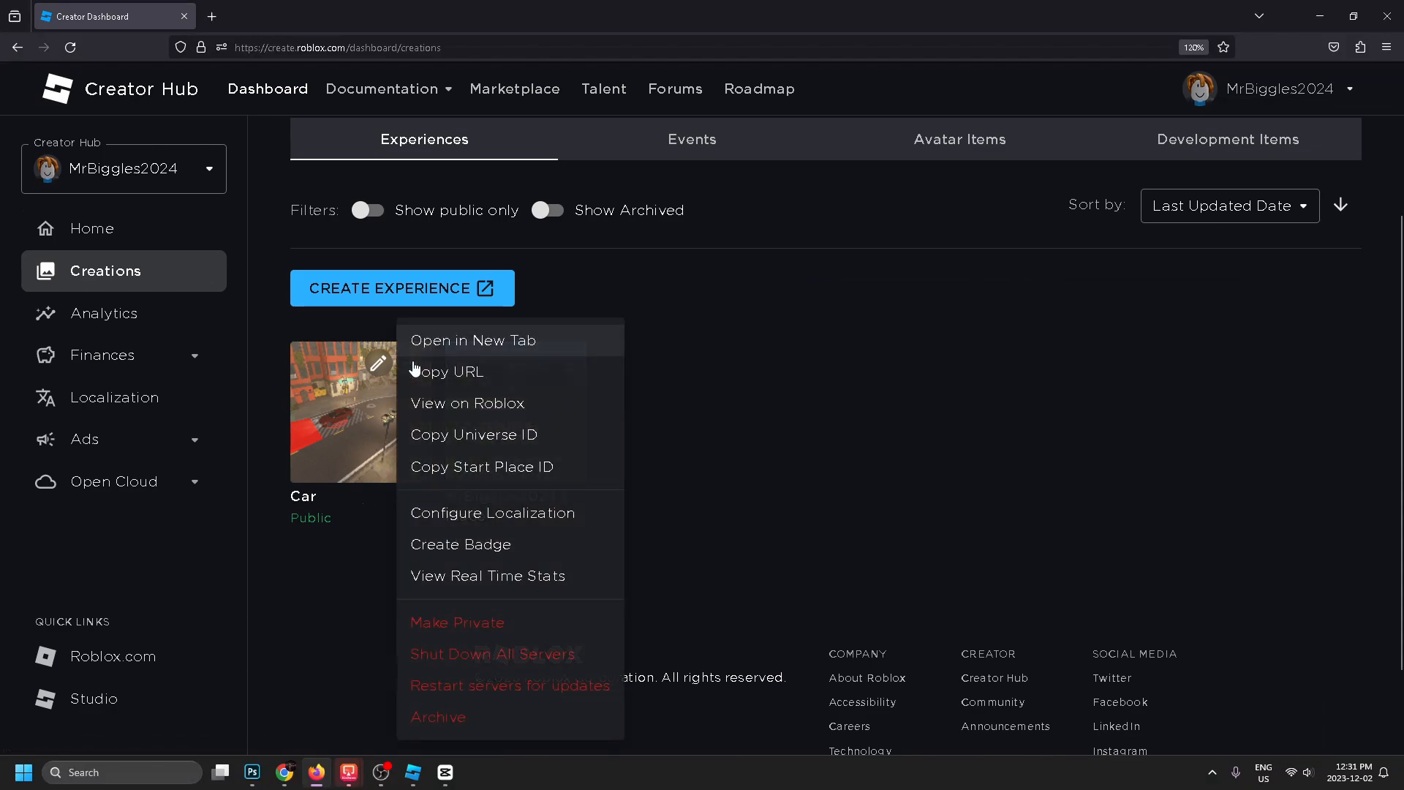
mouse_move(537, 389)
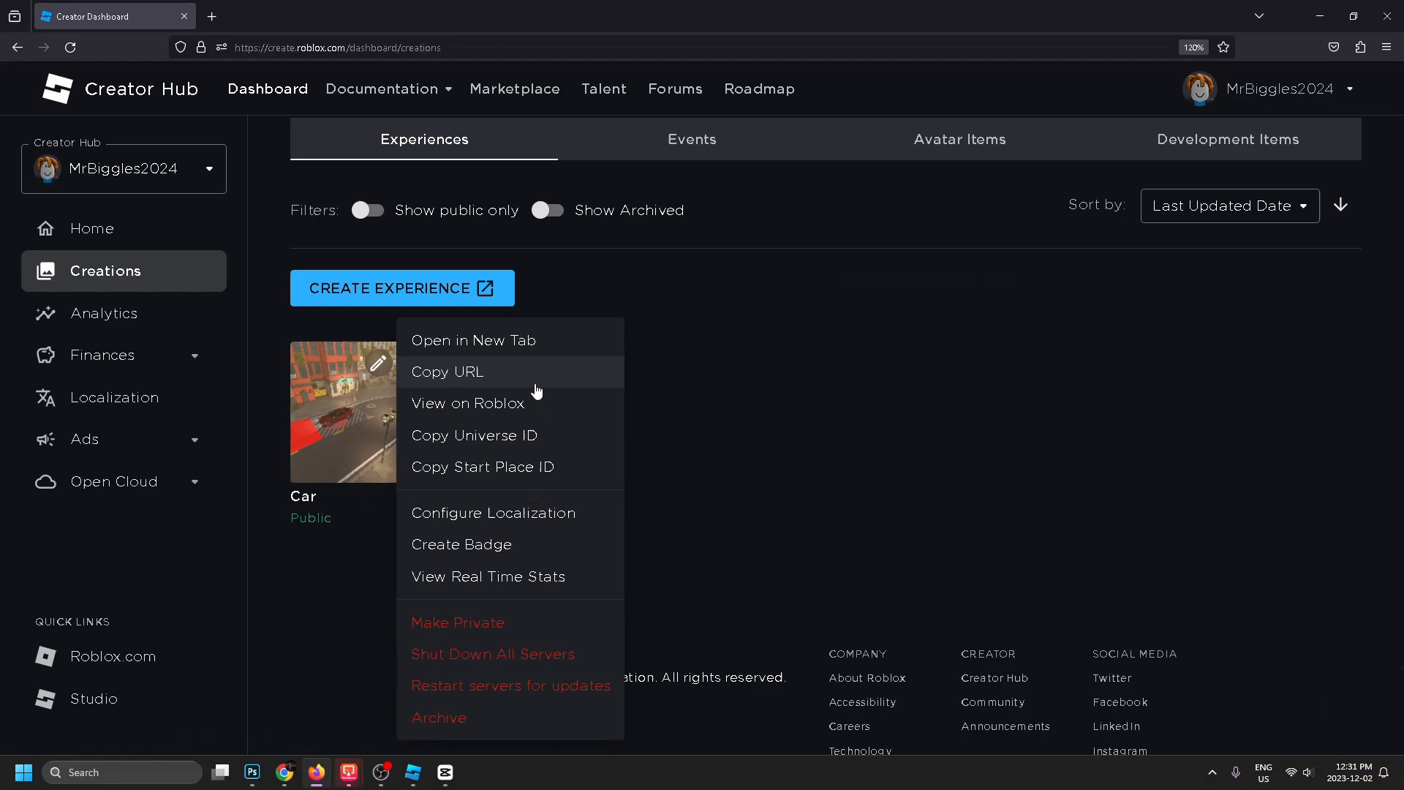
mouse_move(478, 623)
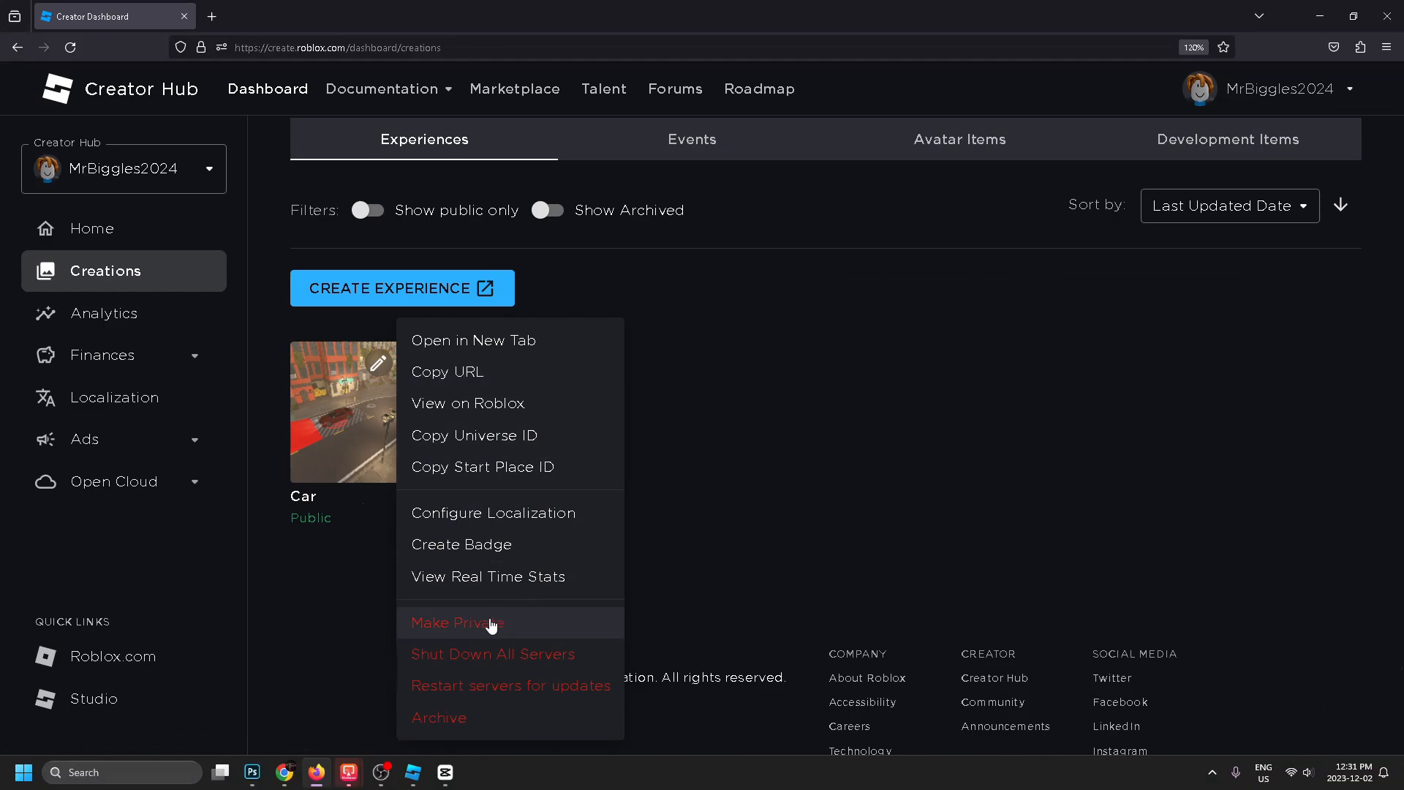
click(457, 622)
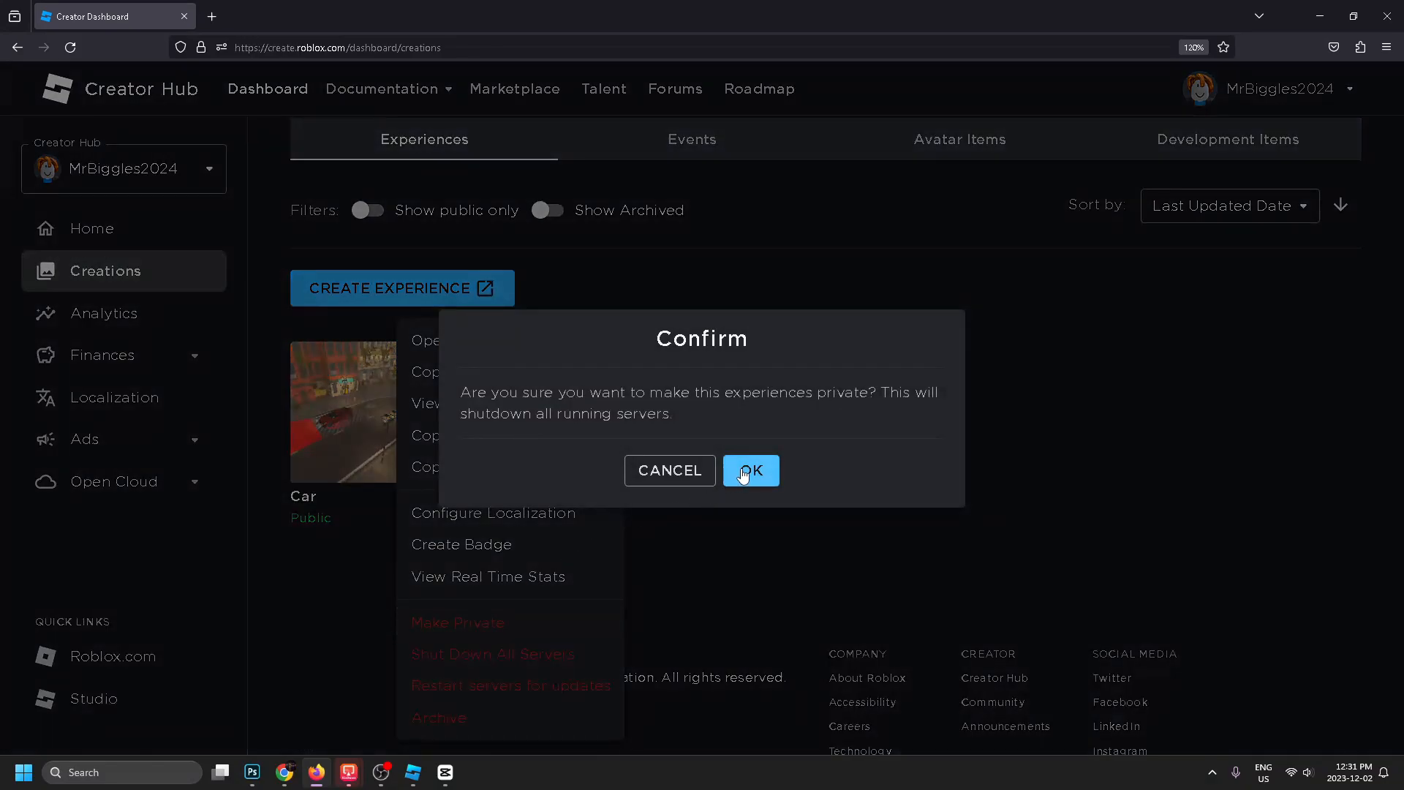
click(751, 470)
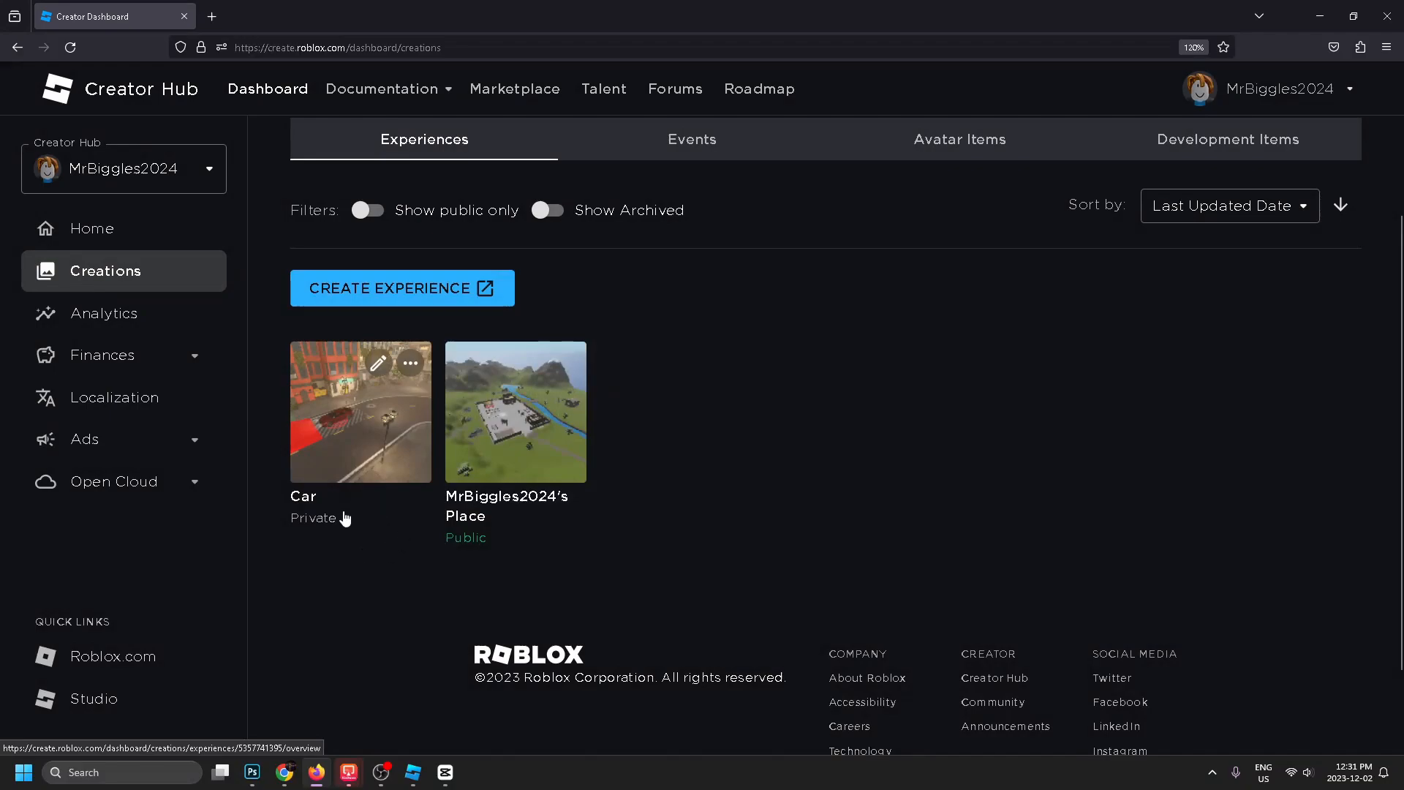
Archive Car, then enable Show Archived and open the archived Car tile's menu
click(410, 363)
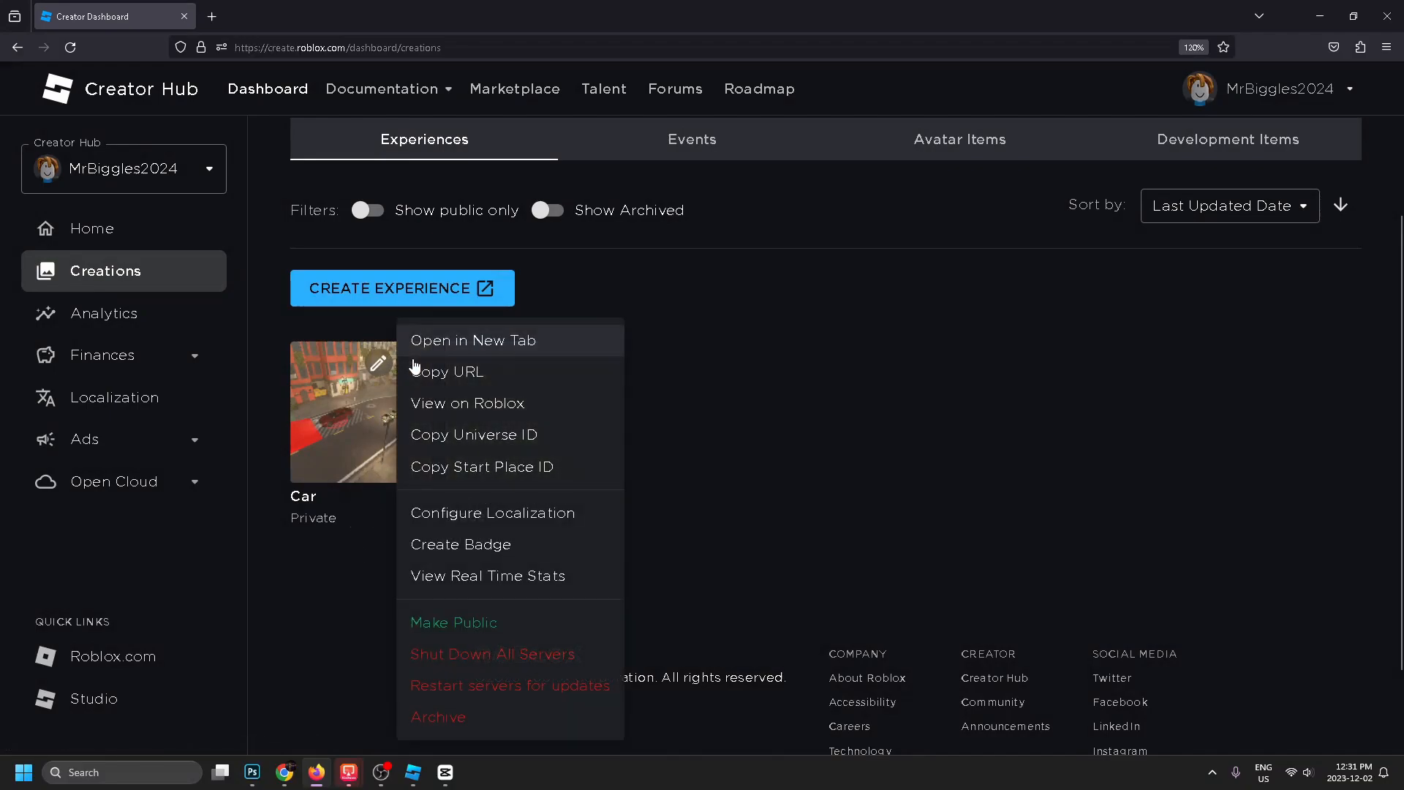
click(437, 716)
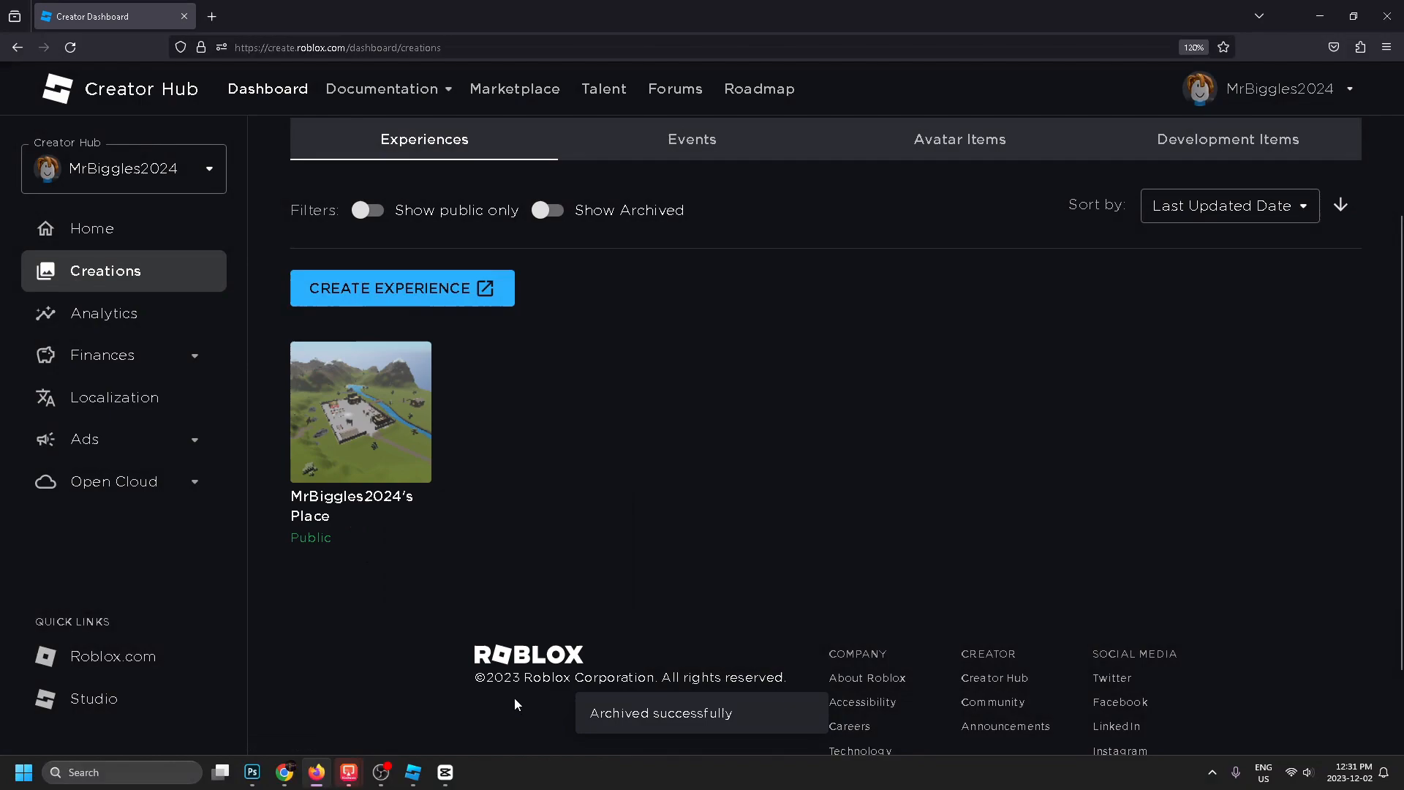
mouse_move(482, 590)
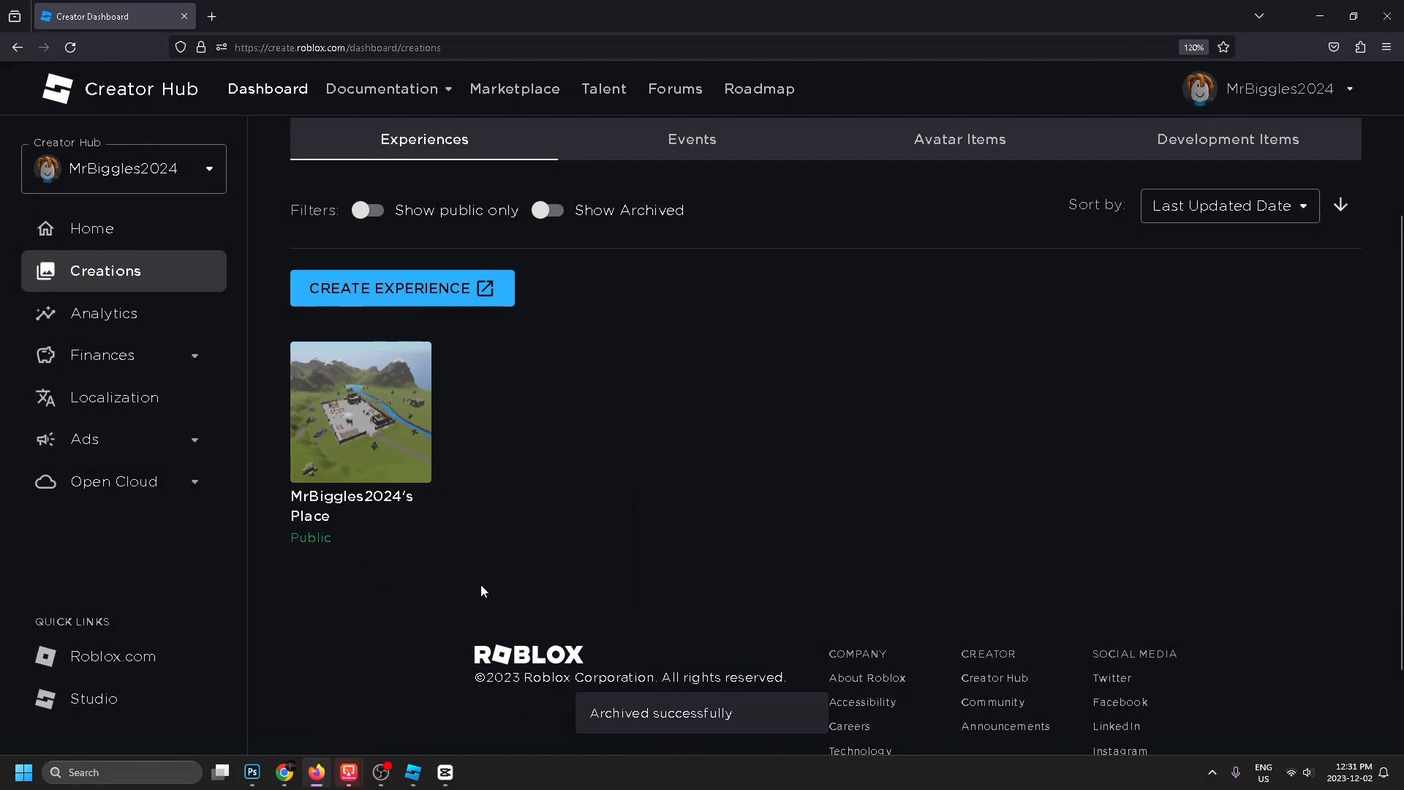
mouse_move(507, 527)
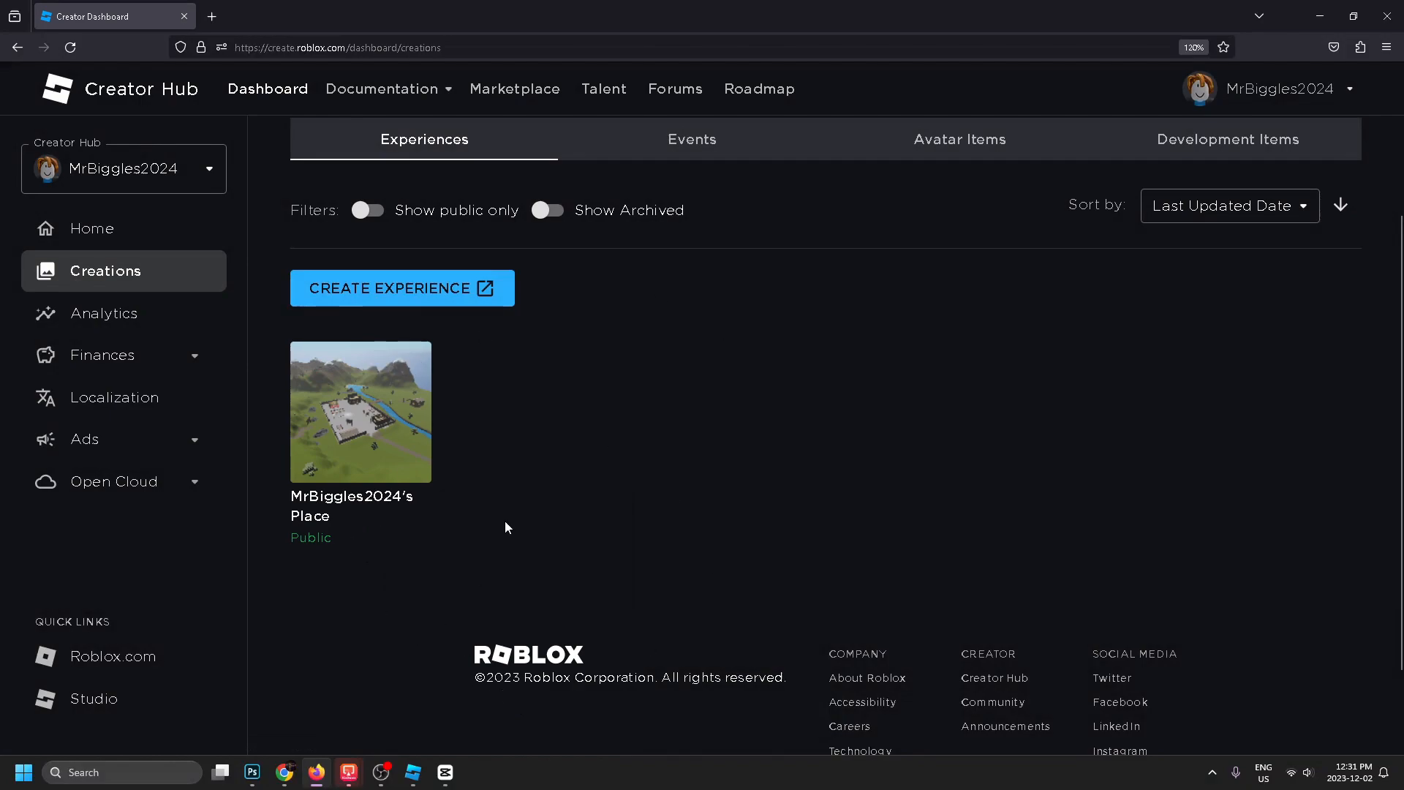
mouse_move(590, 232)
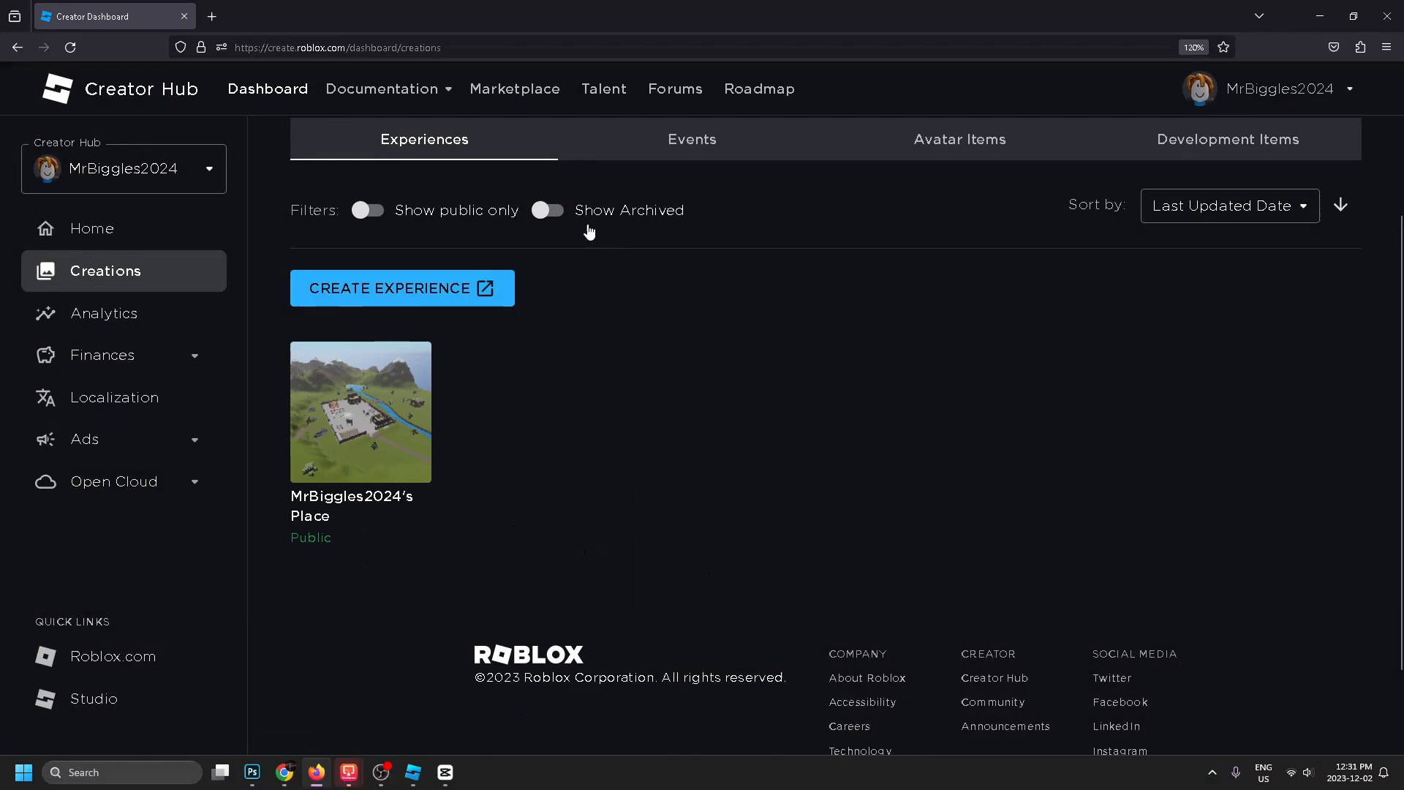
click(547, 210)
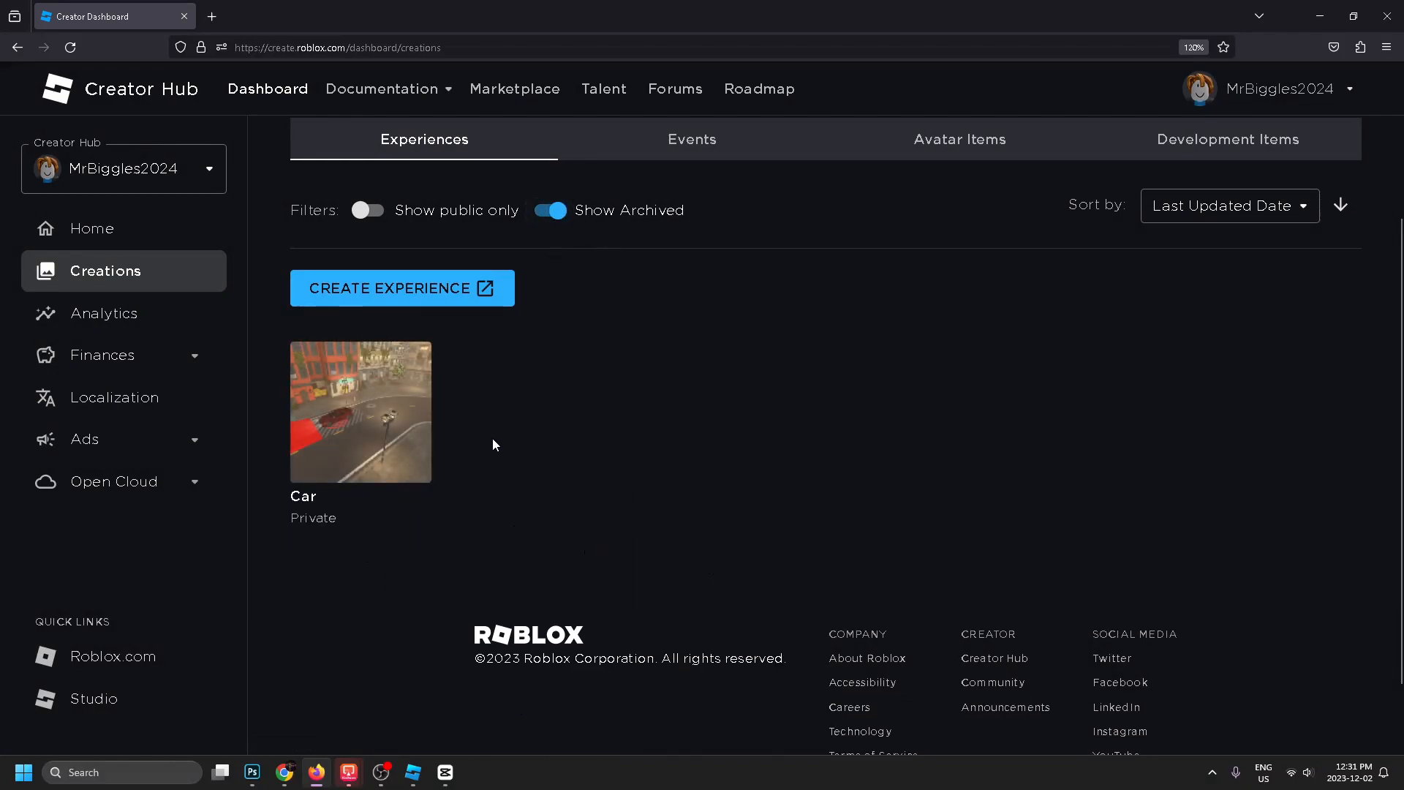
click(411, 363)
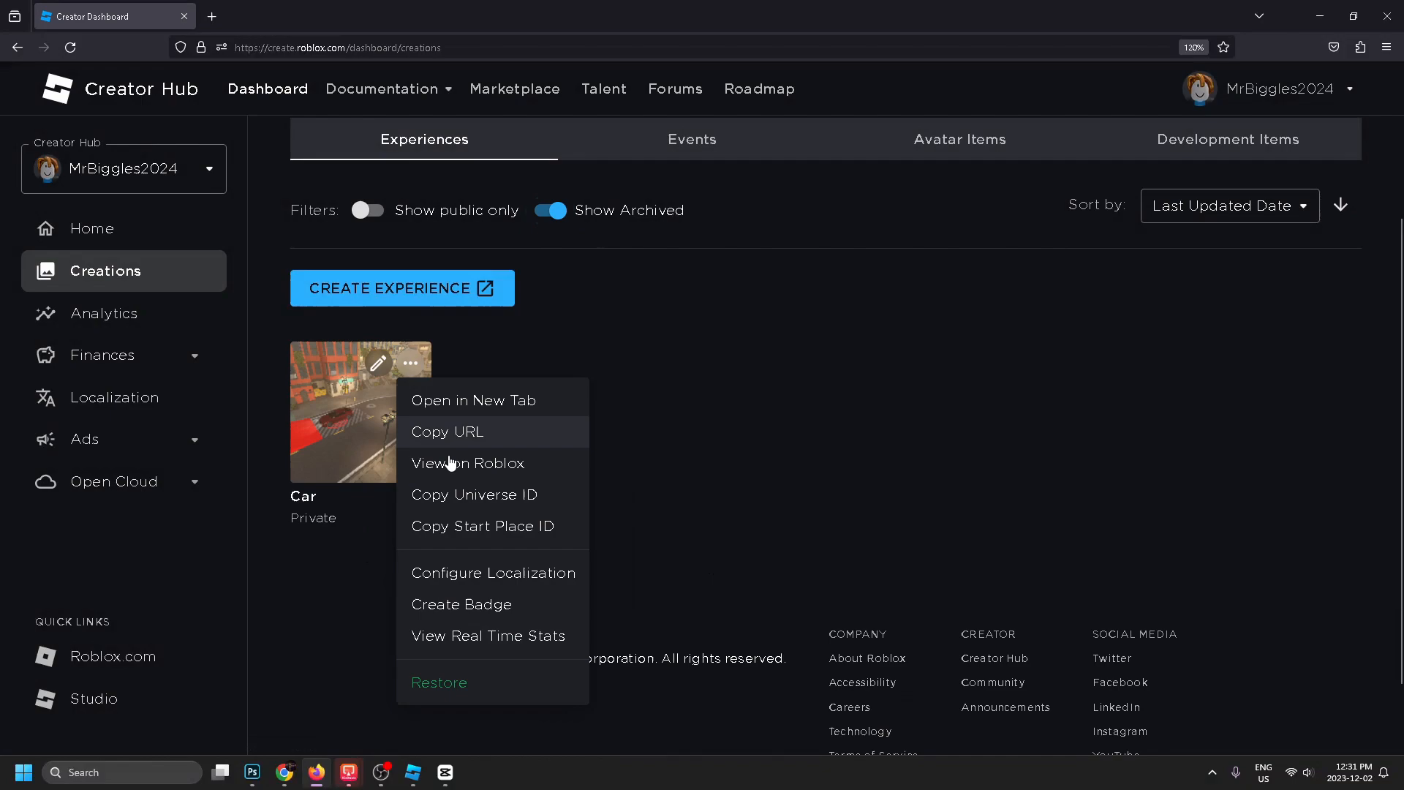
click(439, 682)
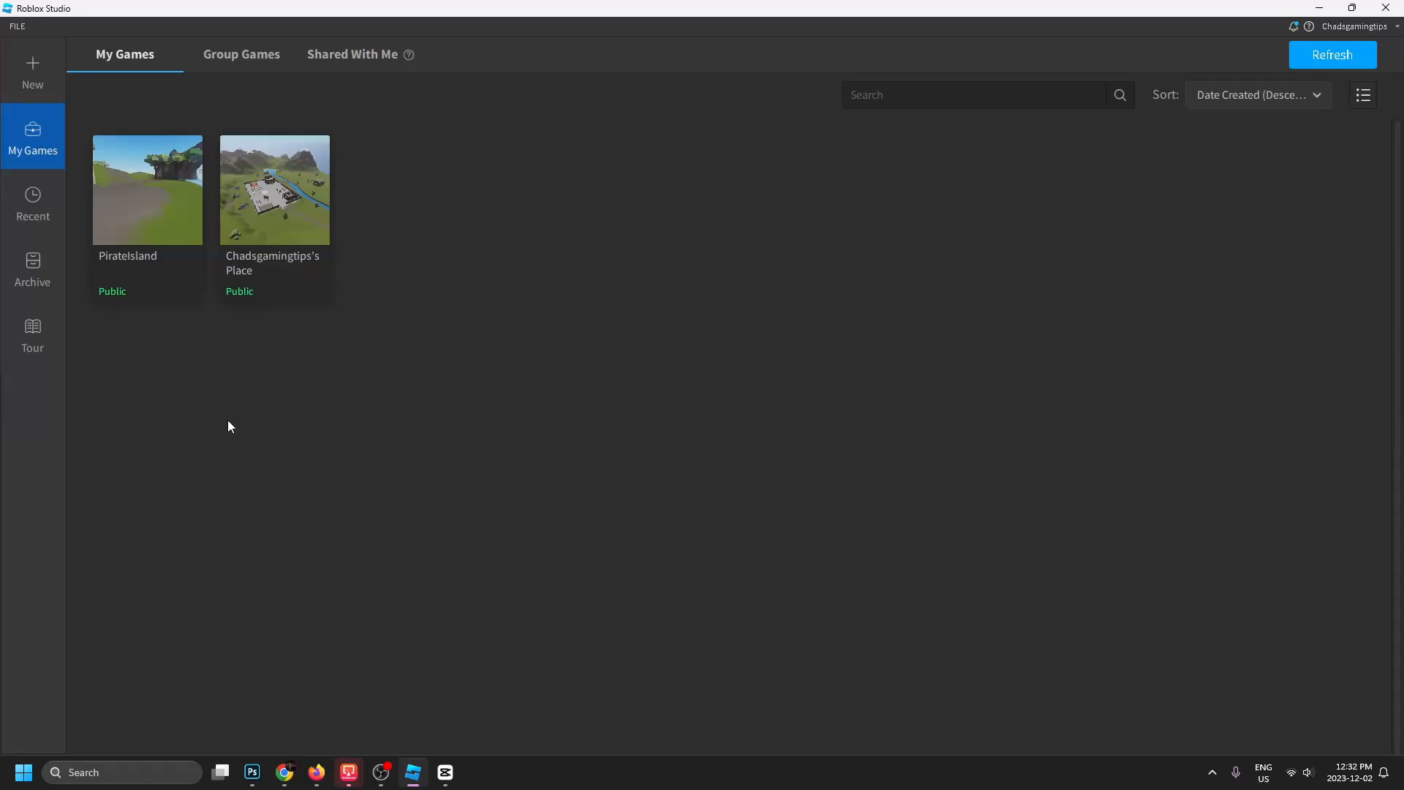
mouse_move(236, 427)
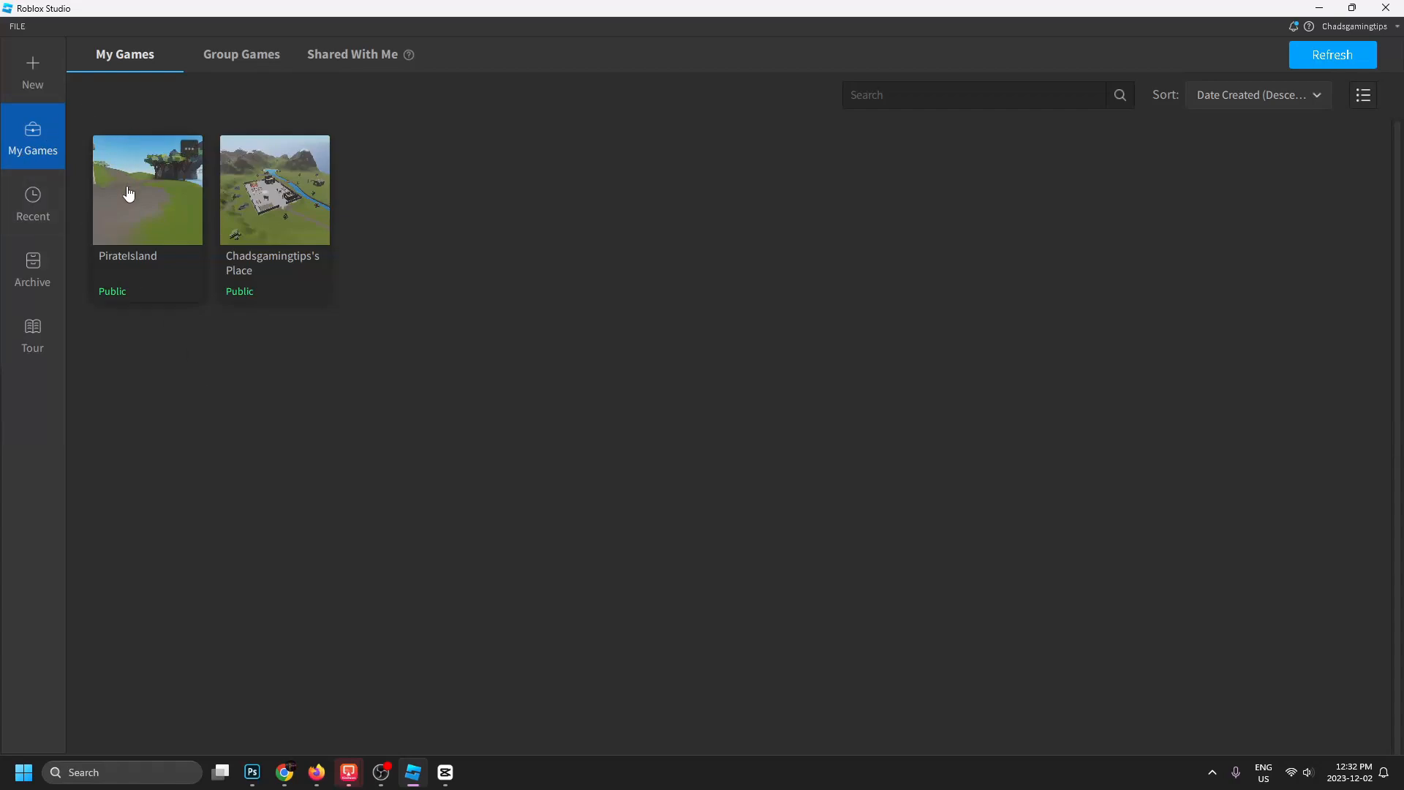
Make PirateIsland private in Roblox Studio and confirm with Yes
click(189, 152)
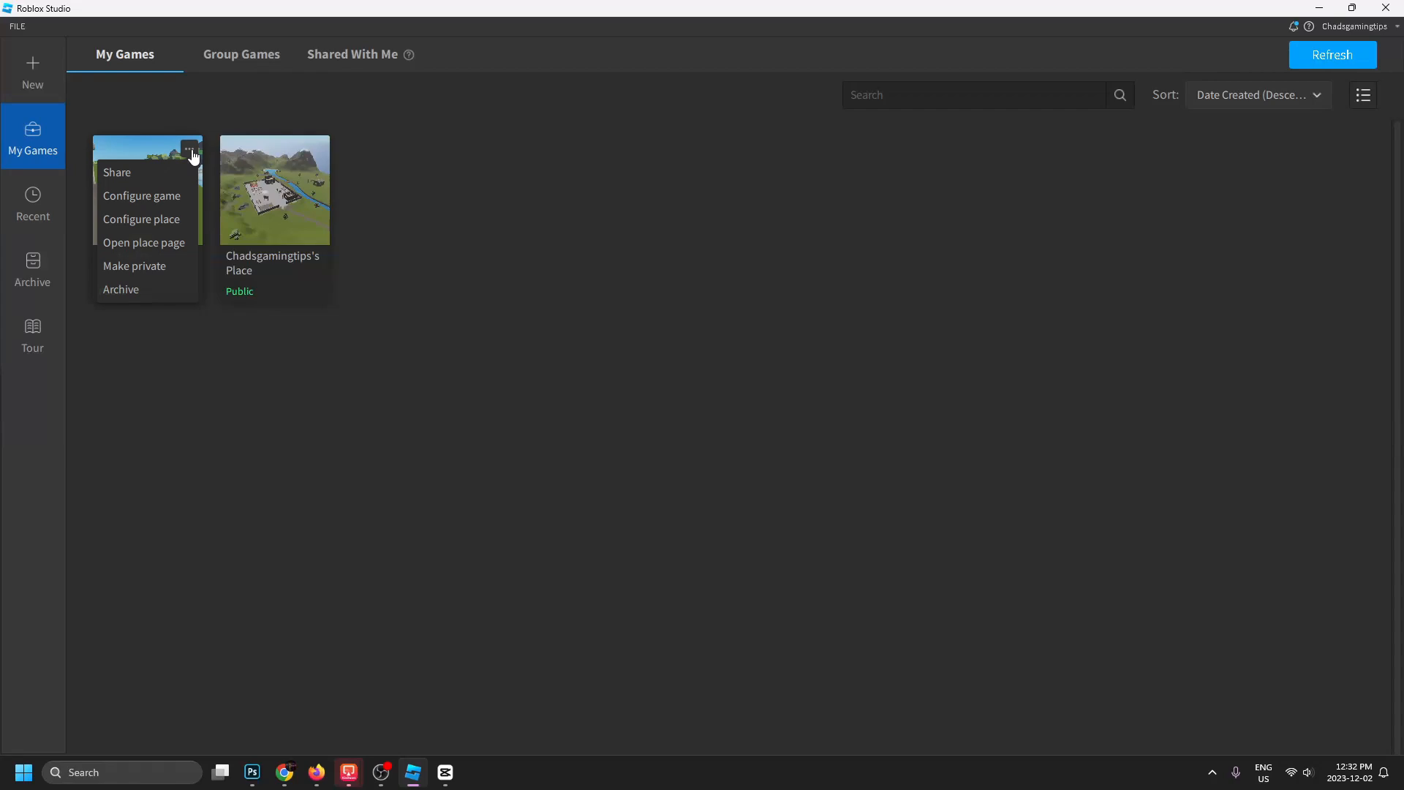
click(134, 265)
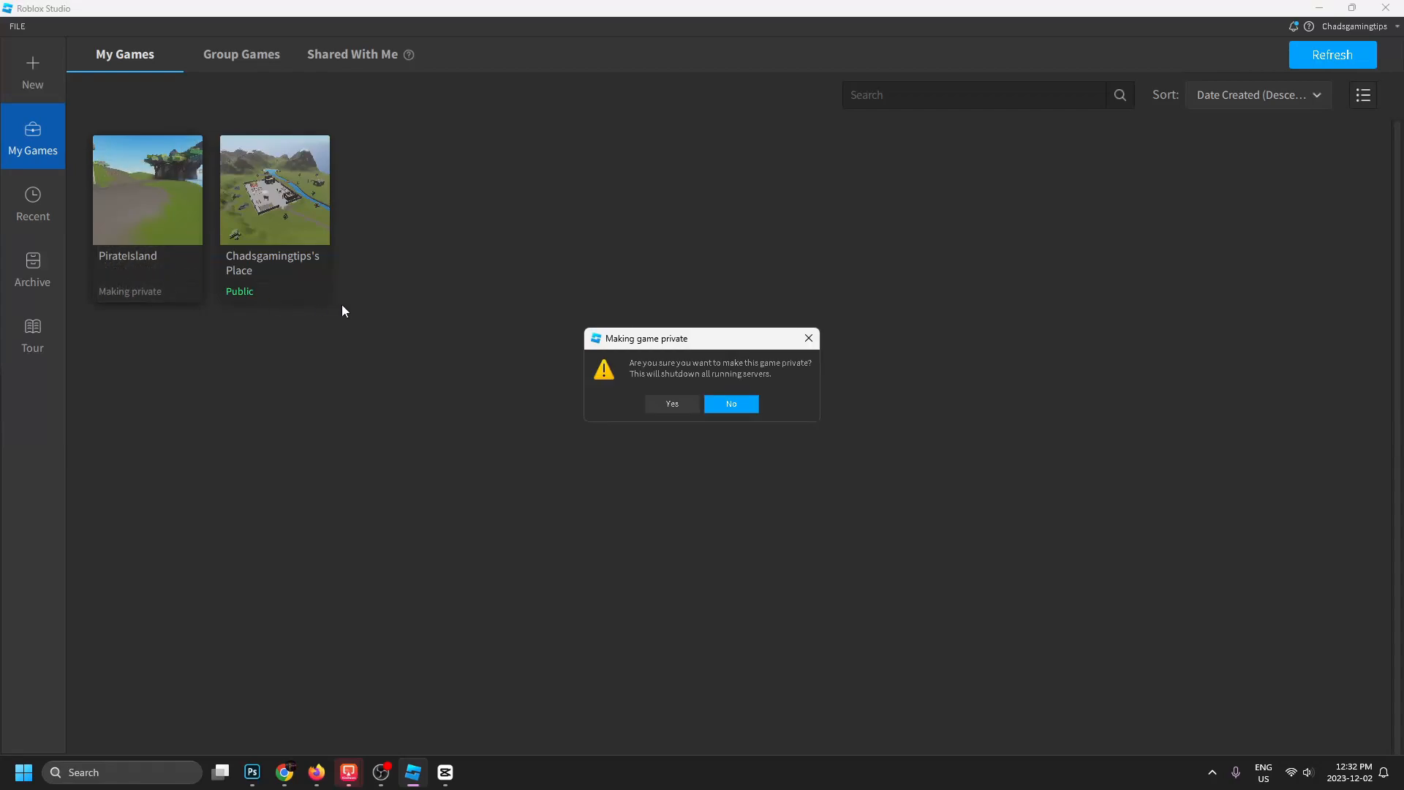
click(671, 404)
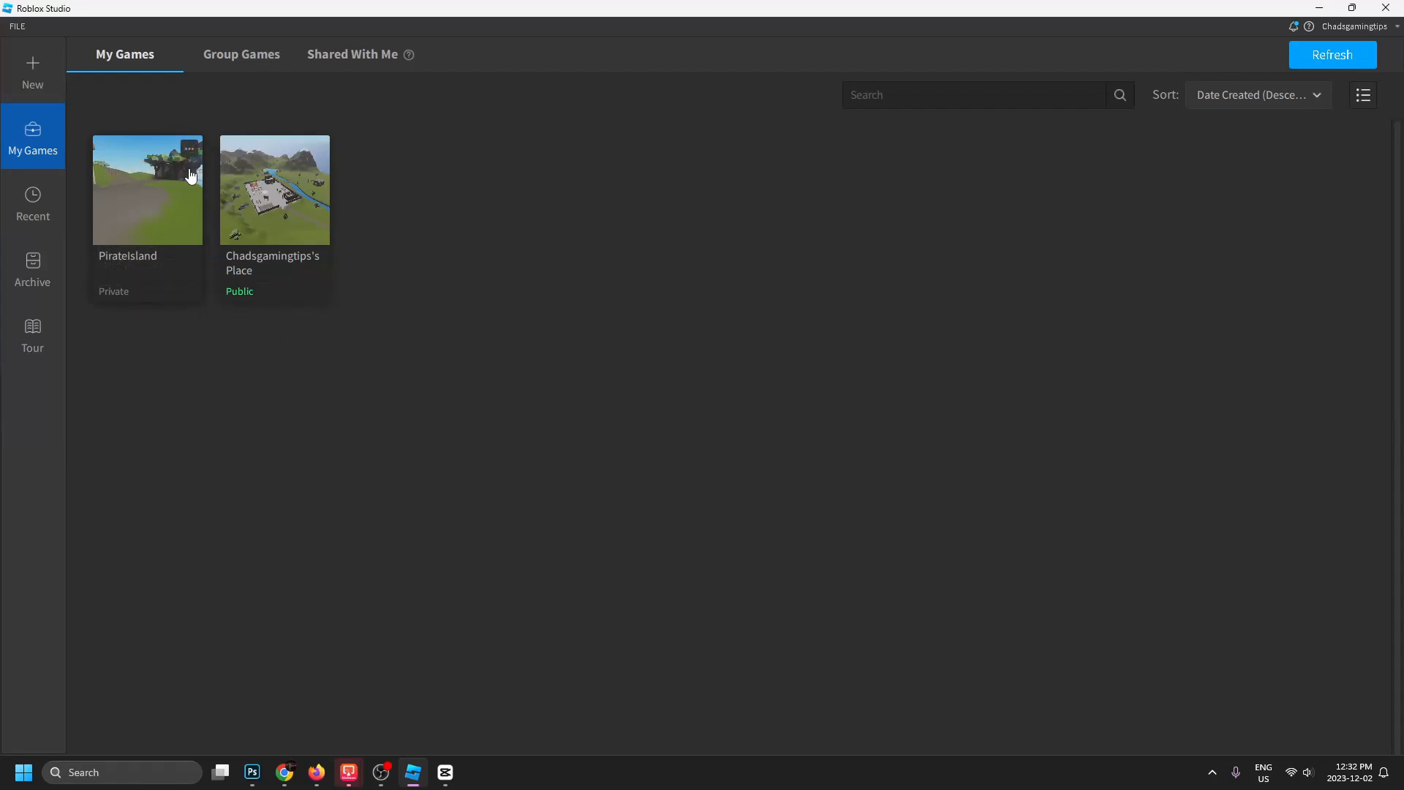
Archive PirateIsland and show it in the Archive tab
click(189, 149)
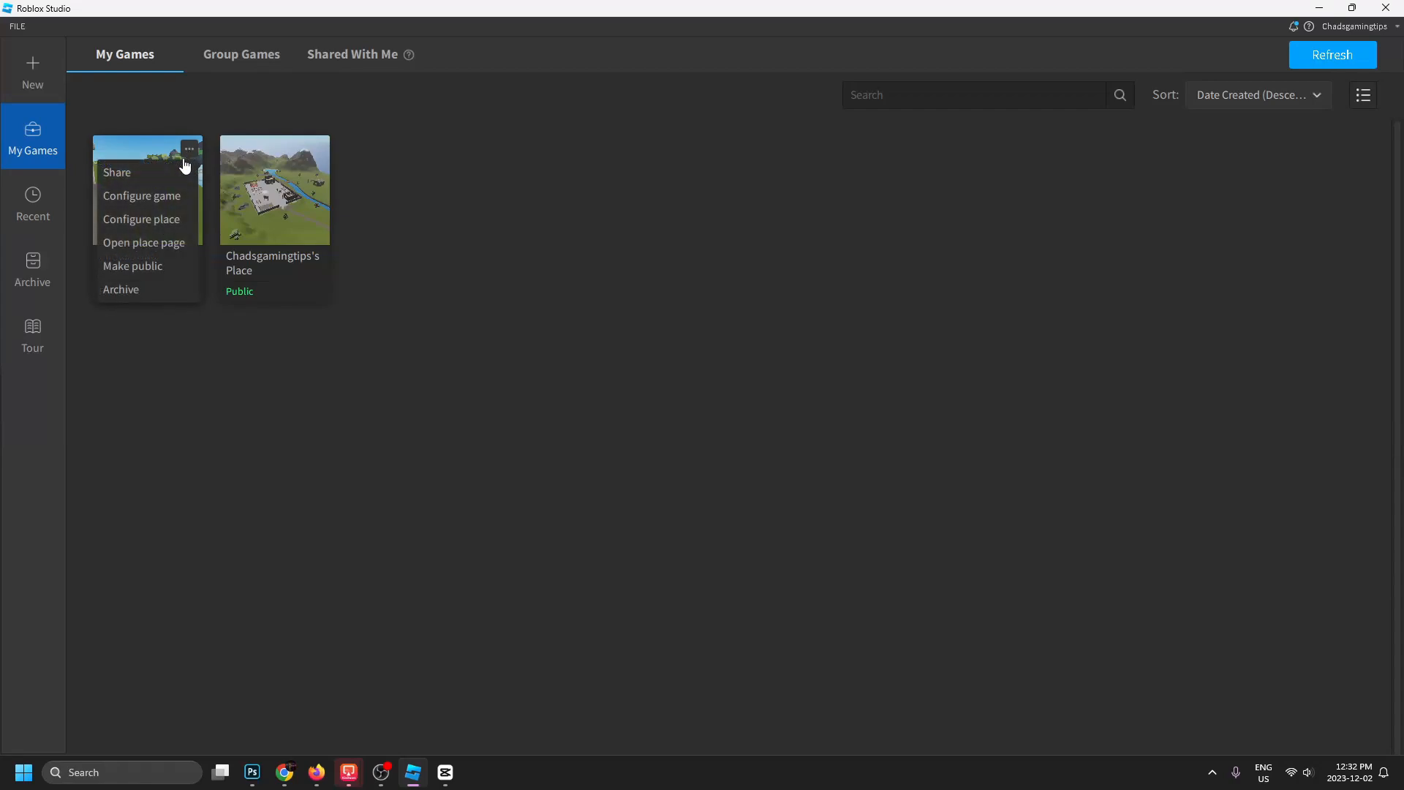
click(120, 289)
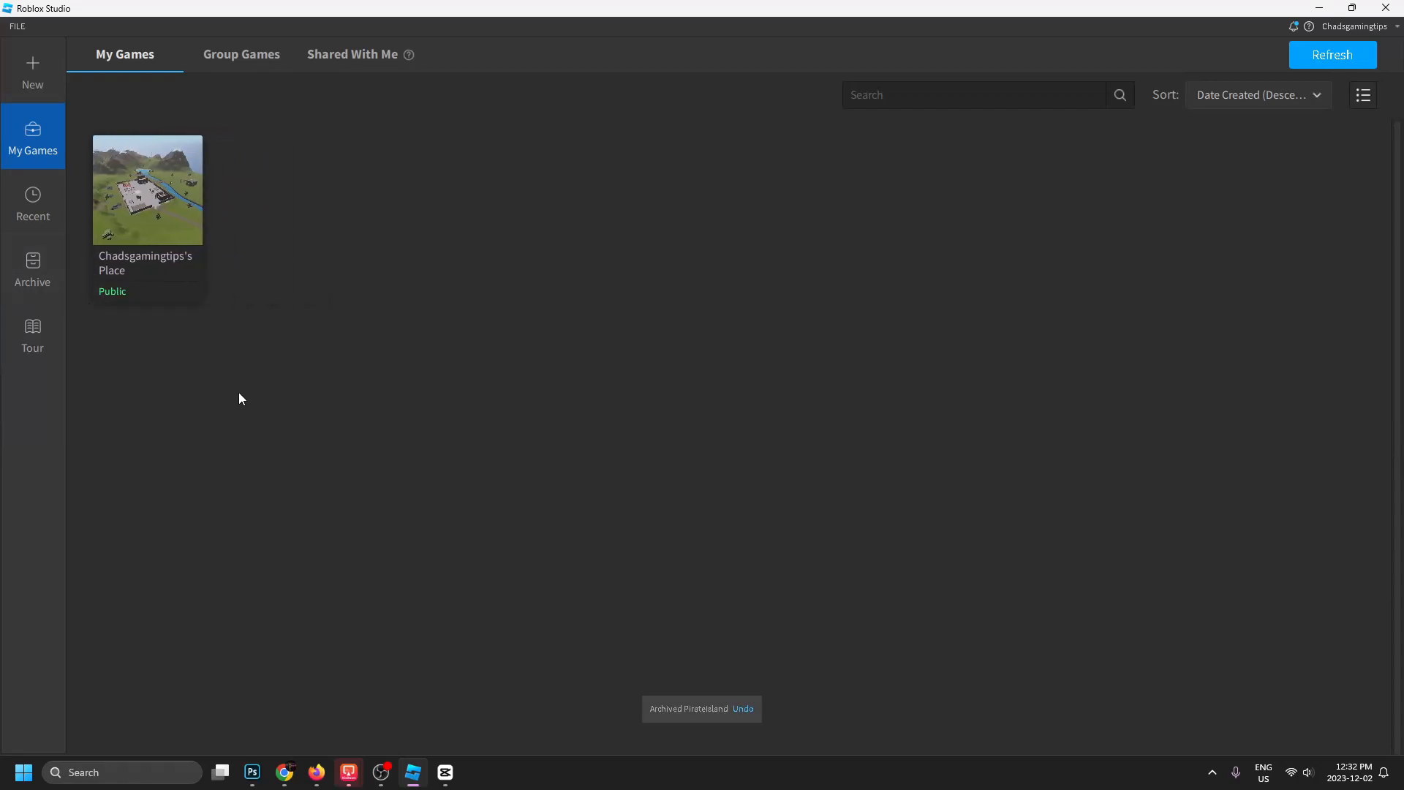
click(32, 269)
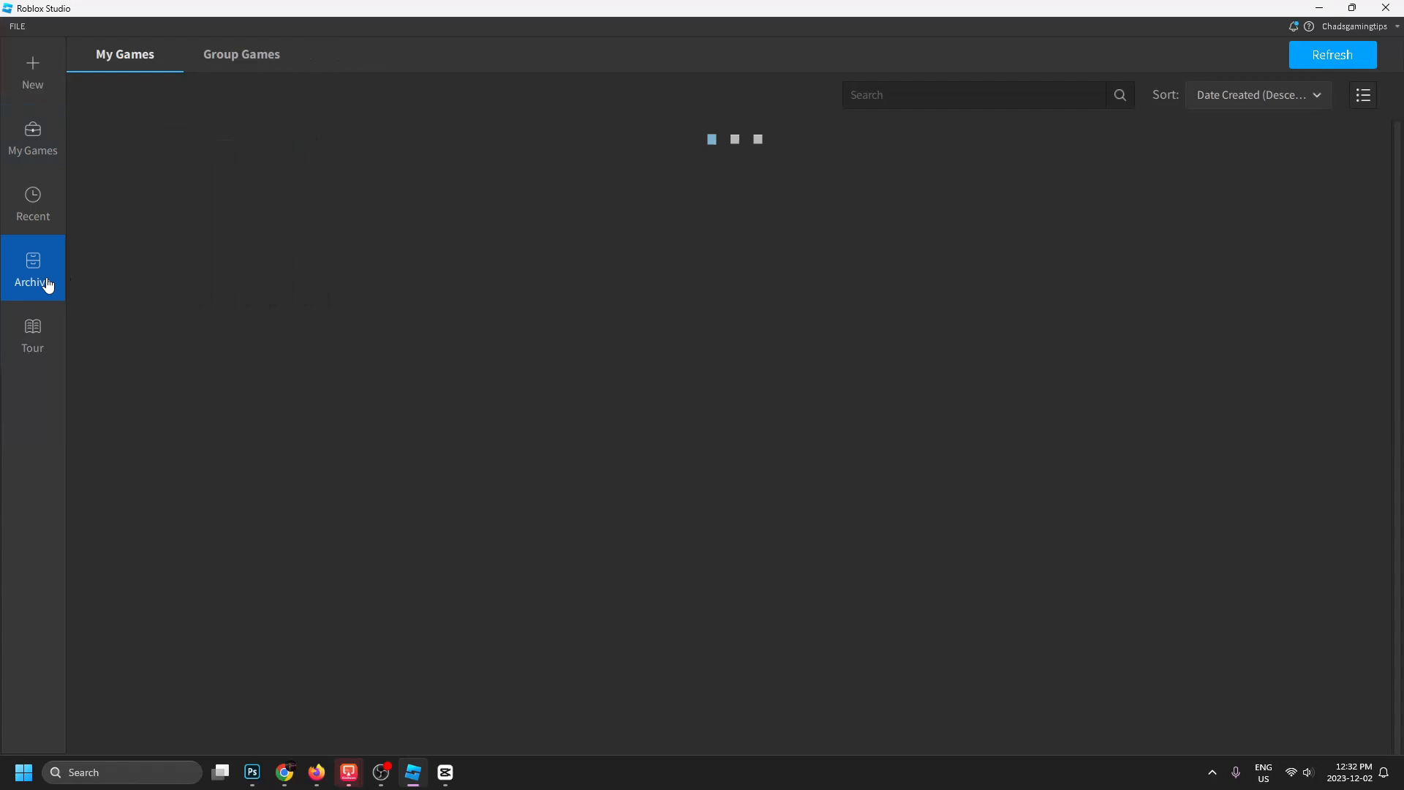
click(33, 282)
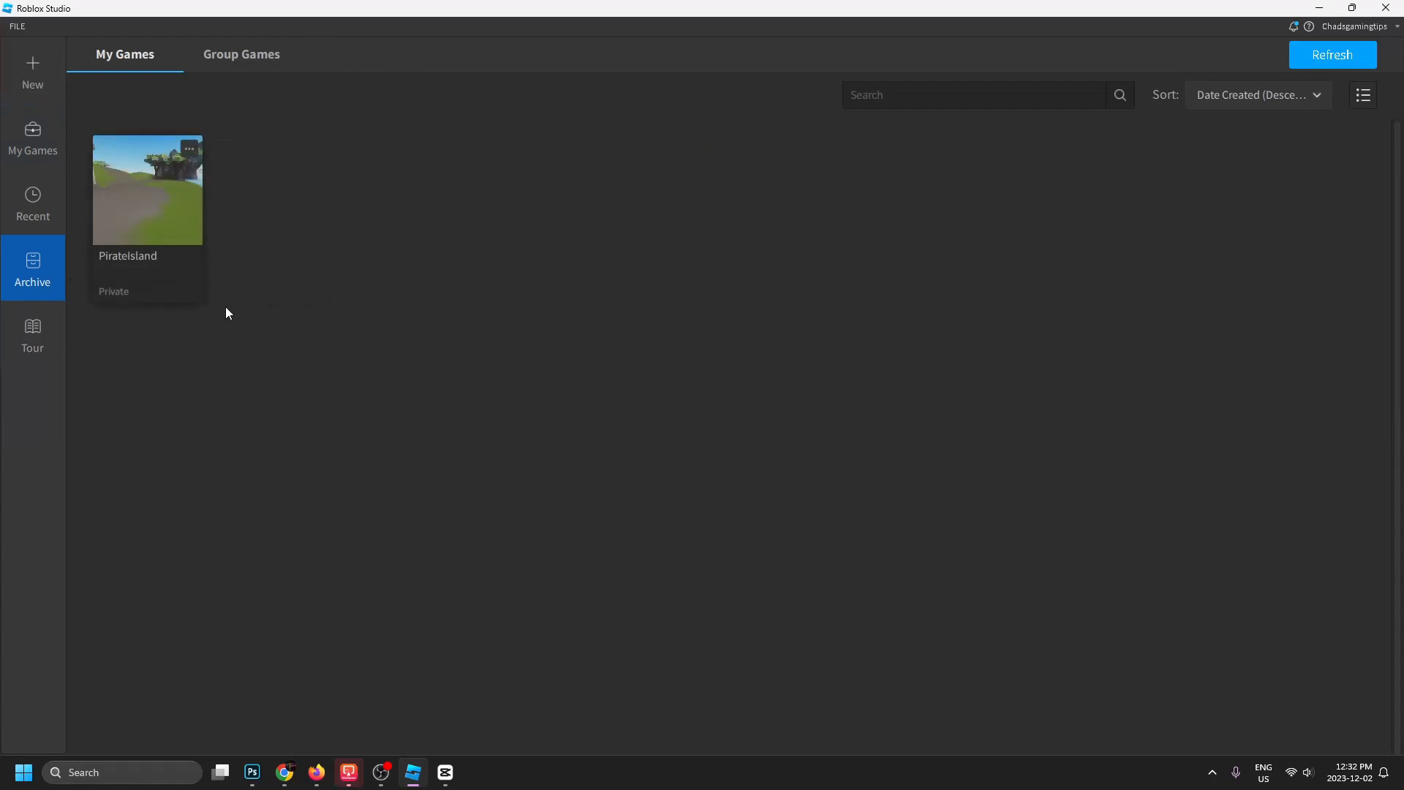